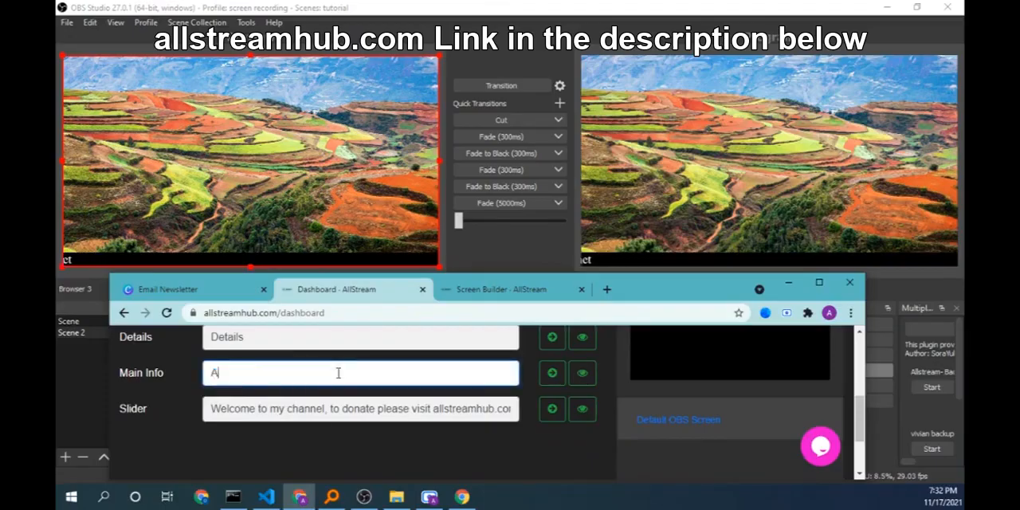
Set Main Info to Abraham Okello and Details to CEO AllStreamHub from suggestions.
type("A")
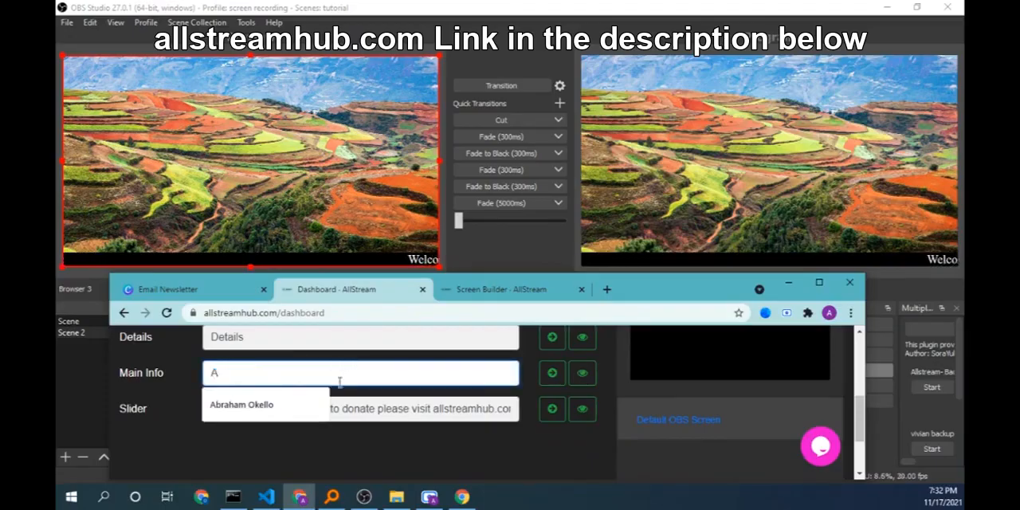
left_click(240, 404)
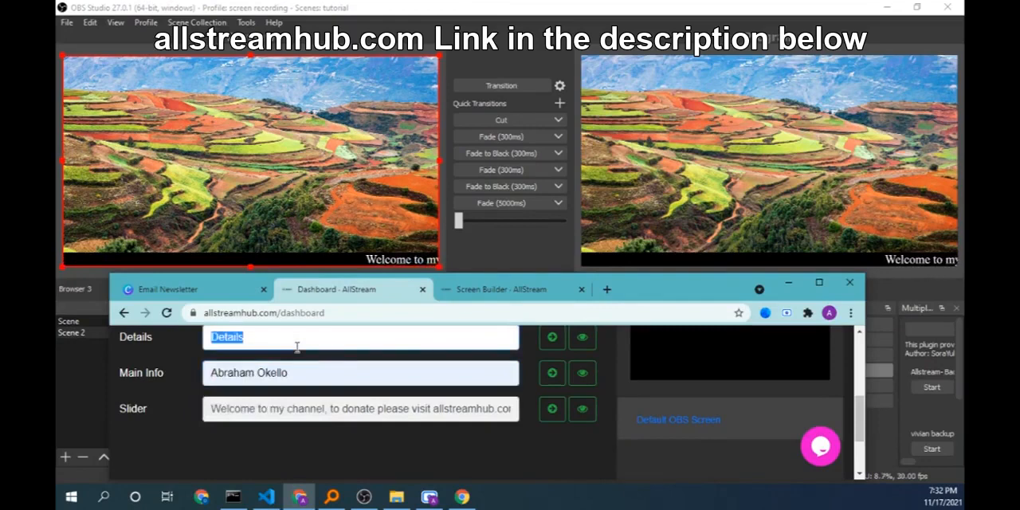
type("CE")
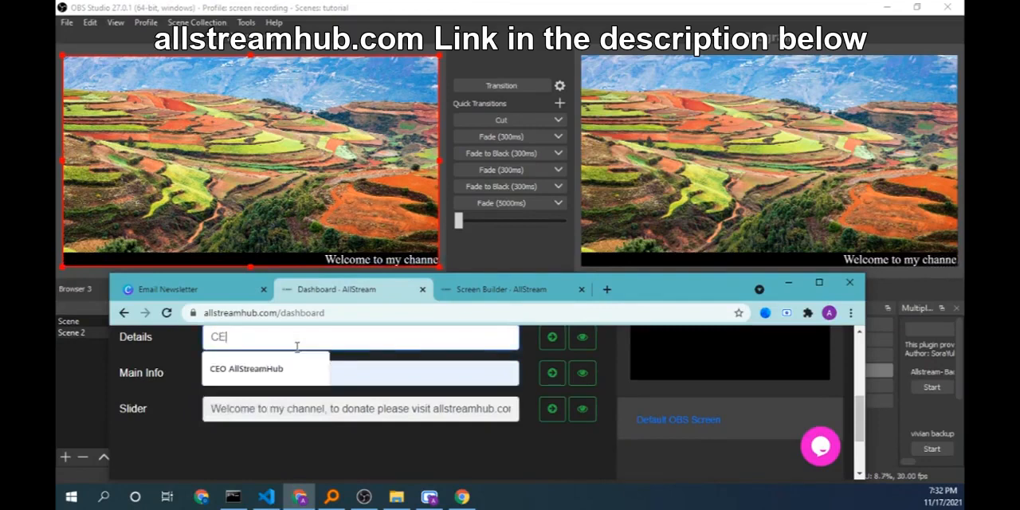
left_click(247, 368)
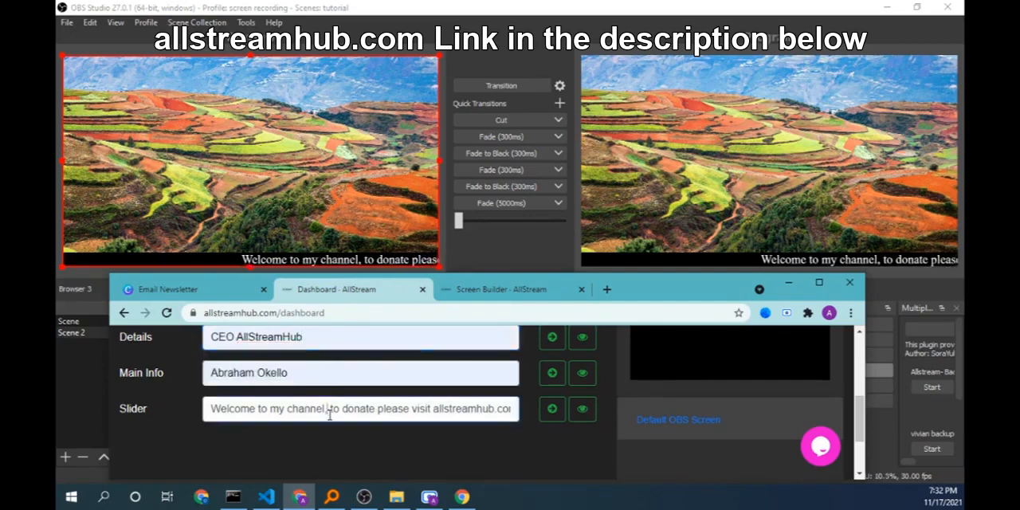
Replace the slider ticker text with 'Allstreamhub is the bes…'.
triple_click(360, 408)
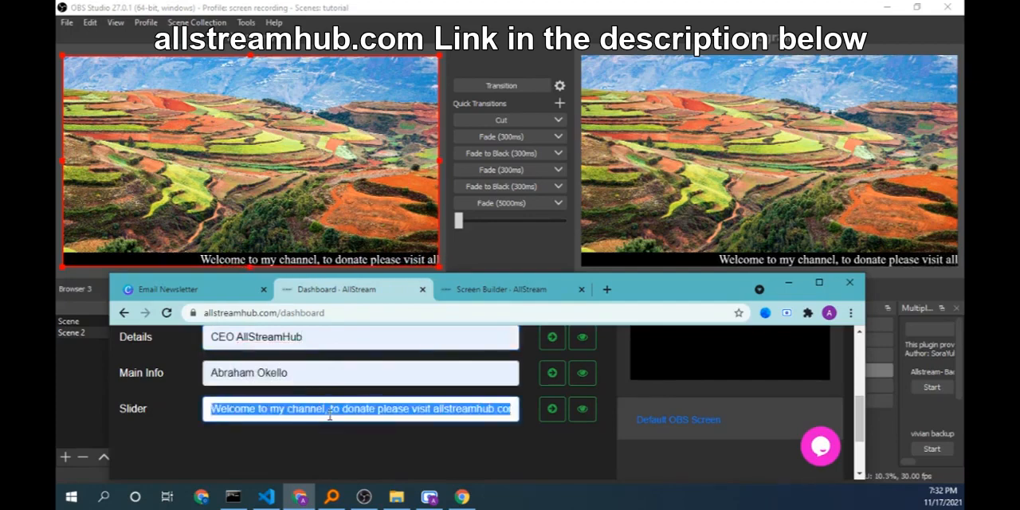
type("Al")
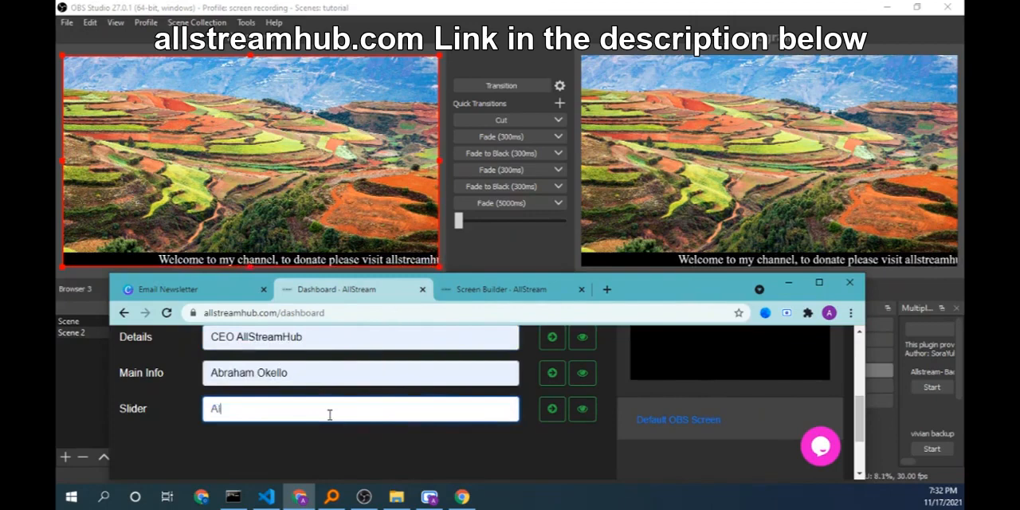
type("lstream")
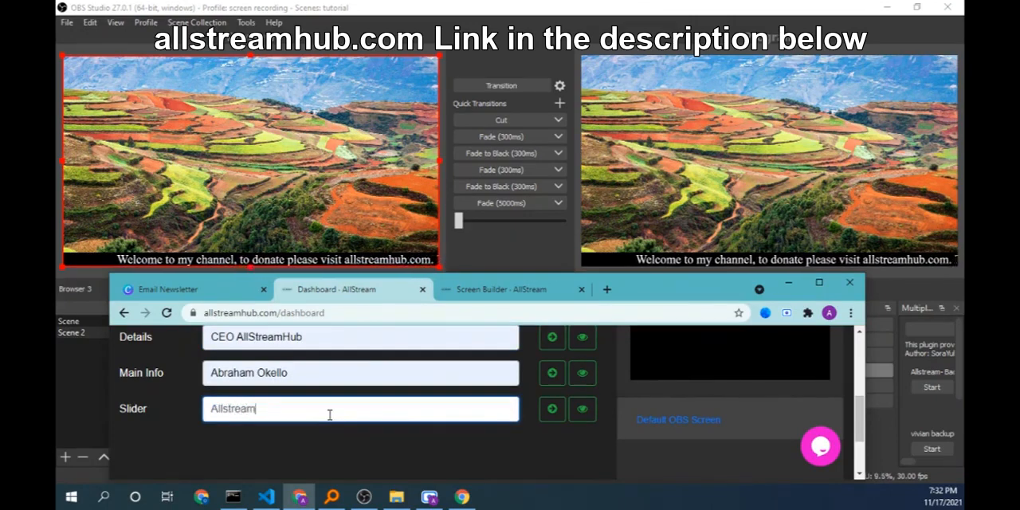
type("hub")
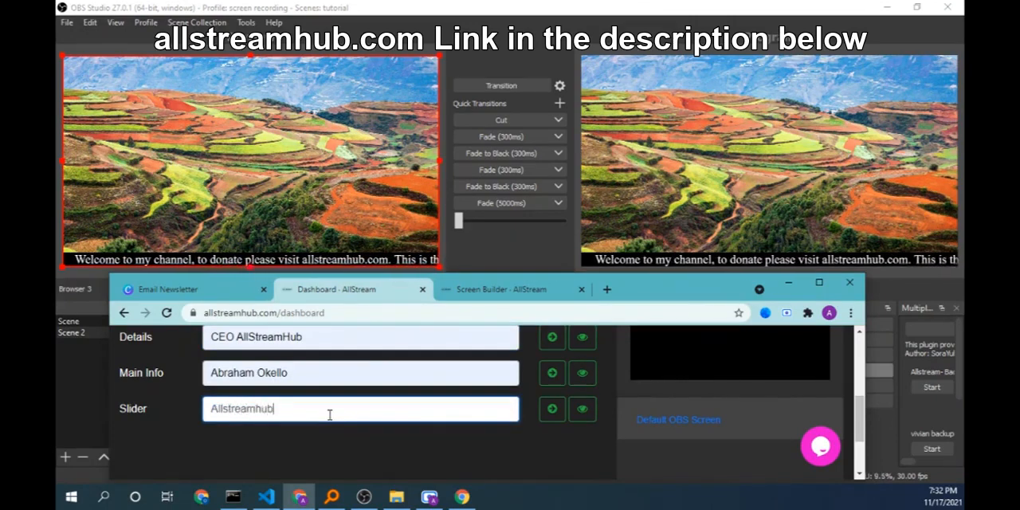
type("is")
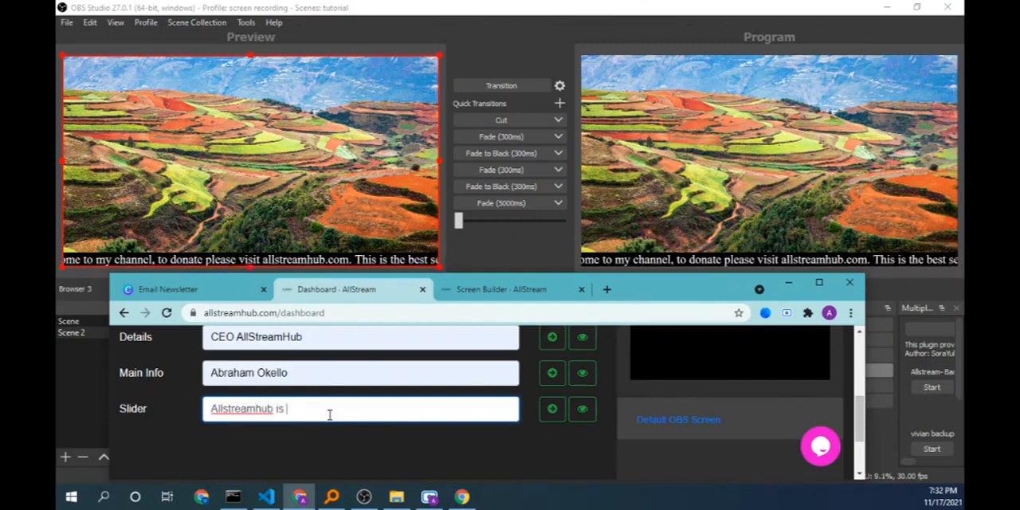
type("the best resource on the web to help you get dy")
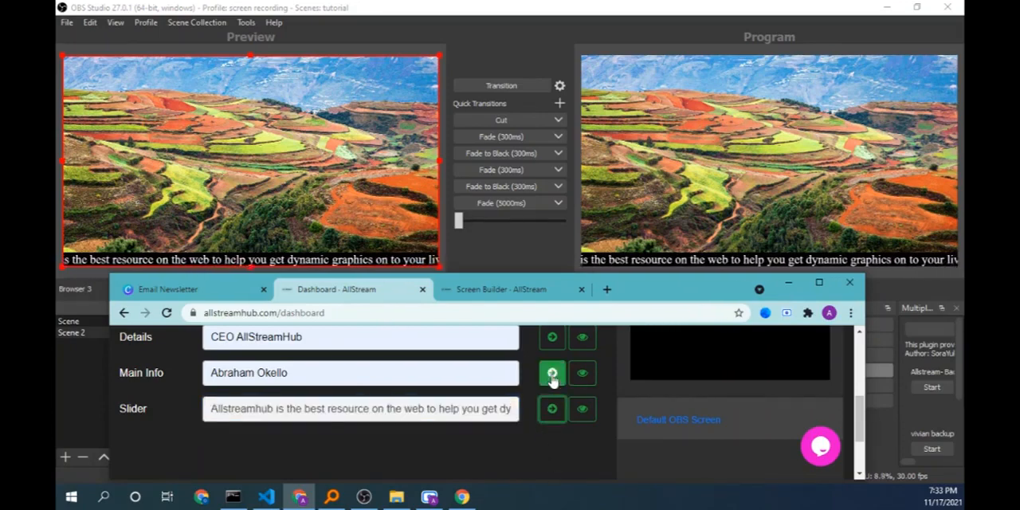
Send the Abraham Okello name and CEO AllStreamHub title live on the stream.
left_click(552, 373)
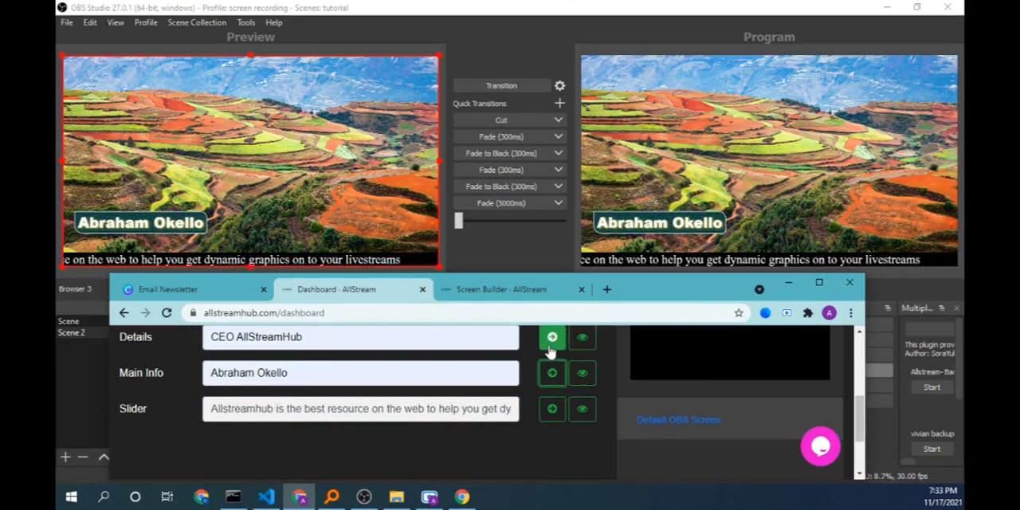
left_click(552, 337)
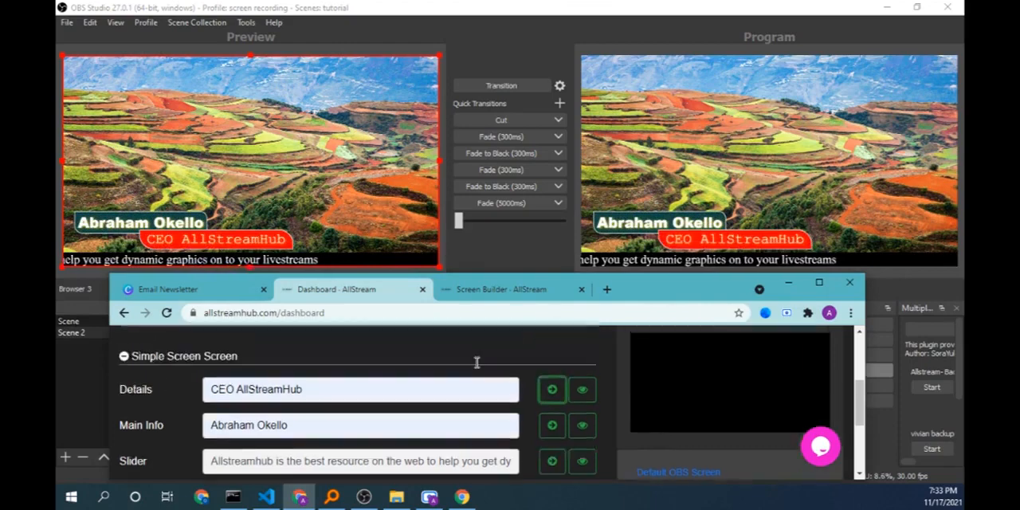
scroll("up", 3)
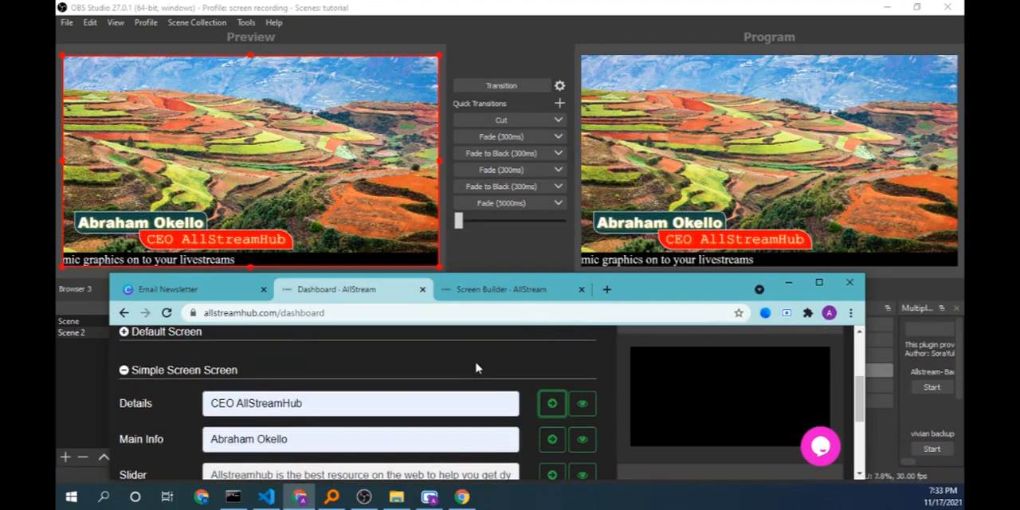
scroll("up", 3)
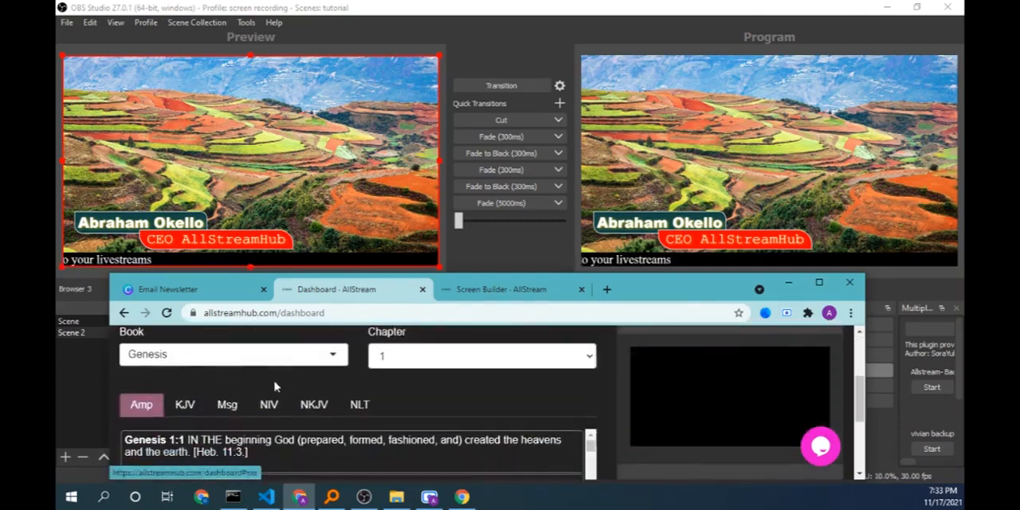
Send Leviticus 19 verses live, switching to the NIV translation.
left_click(232, 354)
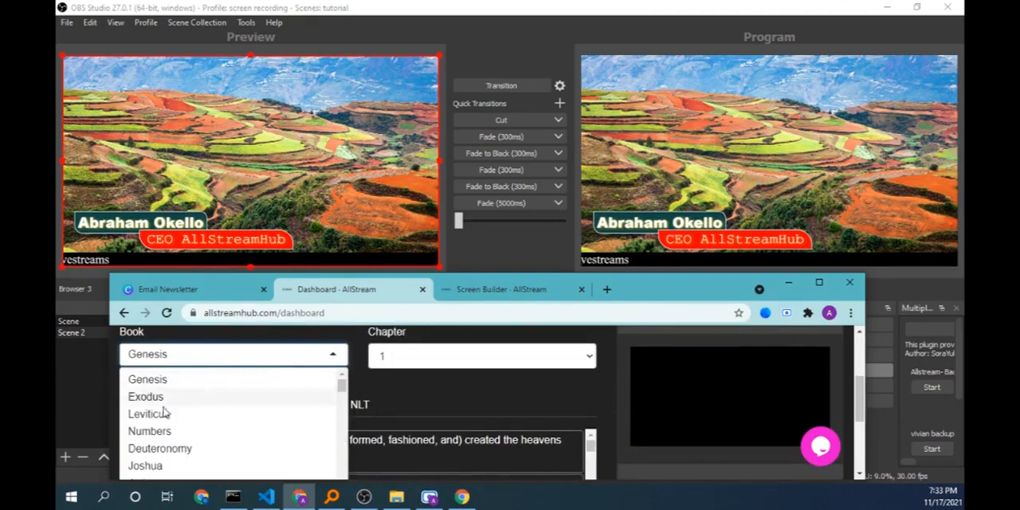
left_click(149, 414)
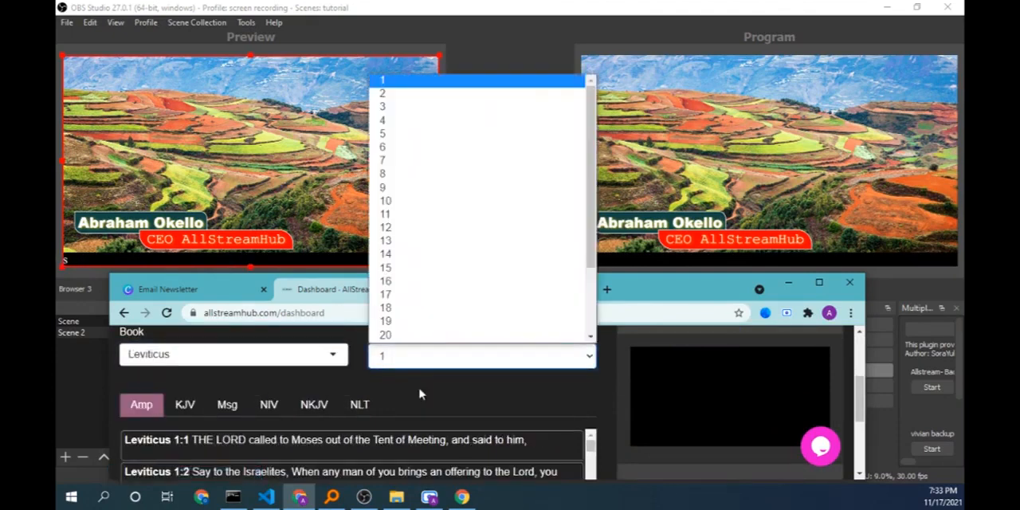
left_click(385, 321)
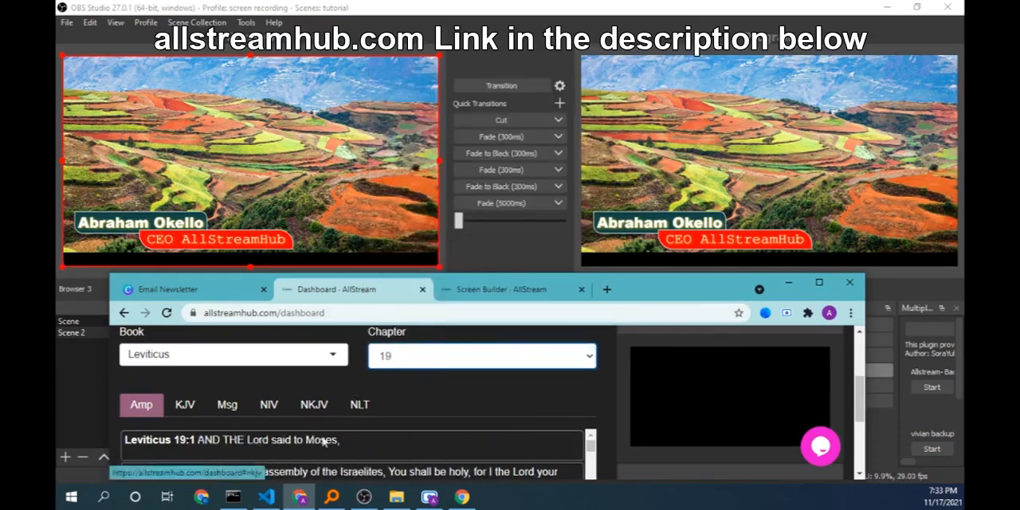
left_click(322, 445)
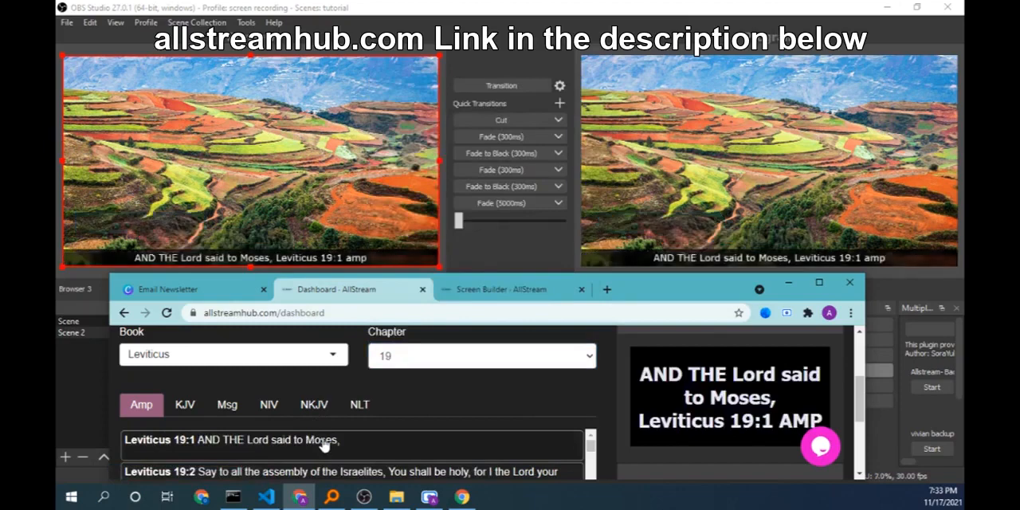
scroll("down", 3)
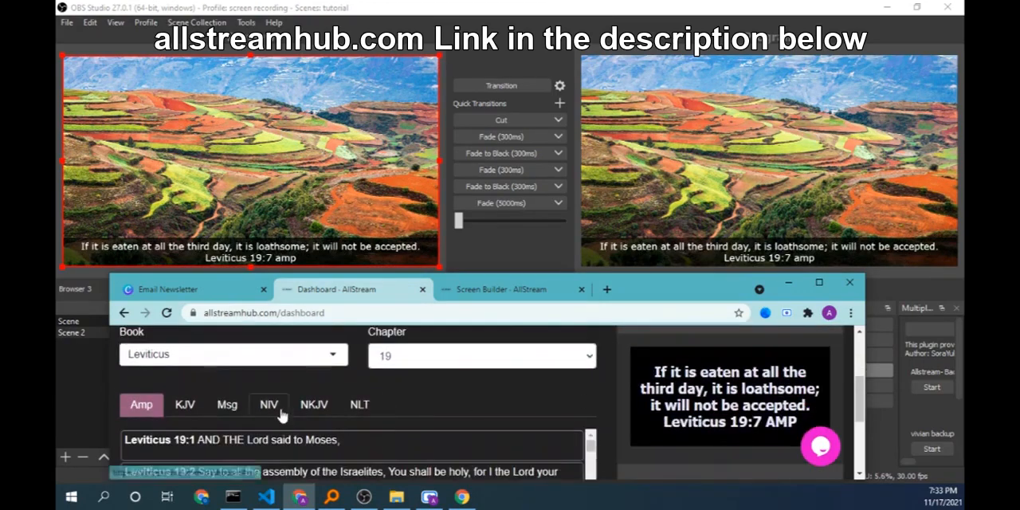
left_click(269, 404)
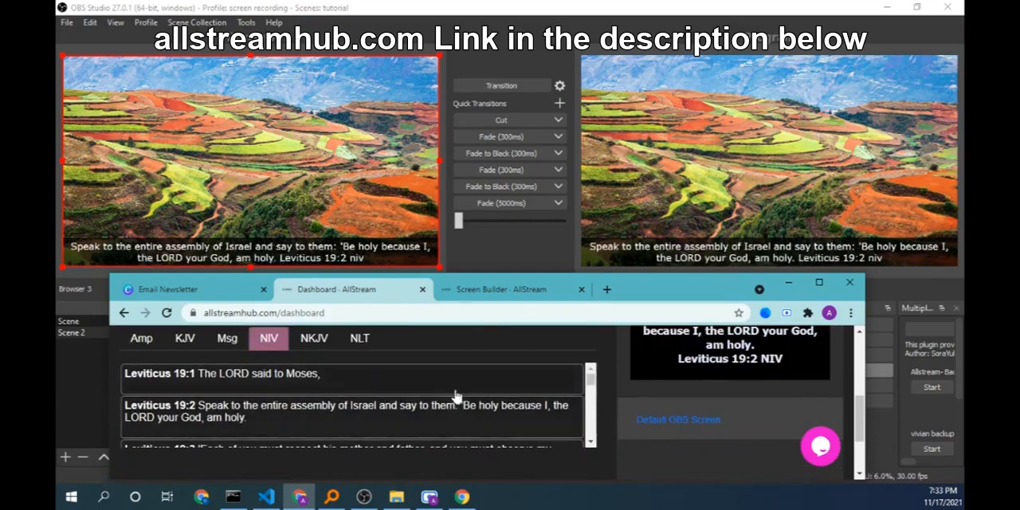
left_click(264, 368)
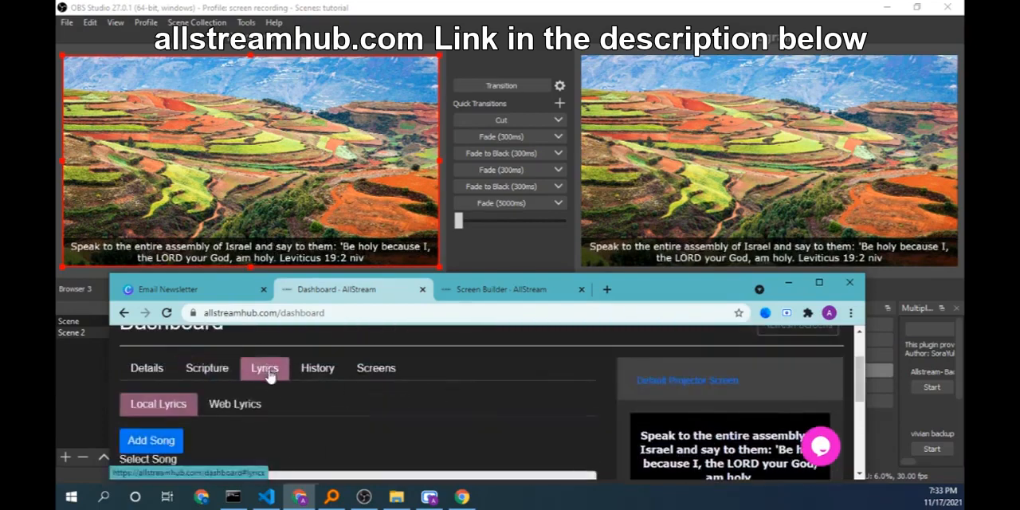
Load Joy-Planent Shakers and send its lyric 'I can smile again 'cause I have joy' live.
scroll("down", 3)
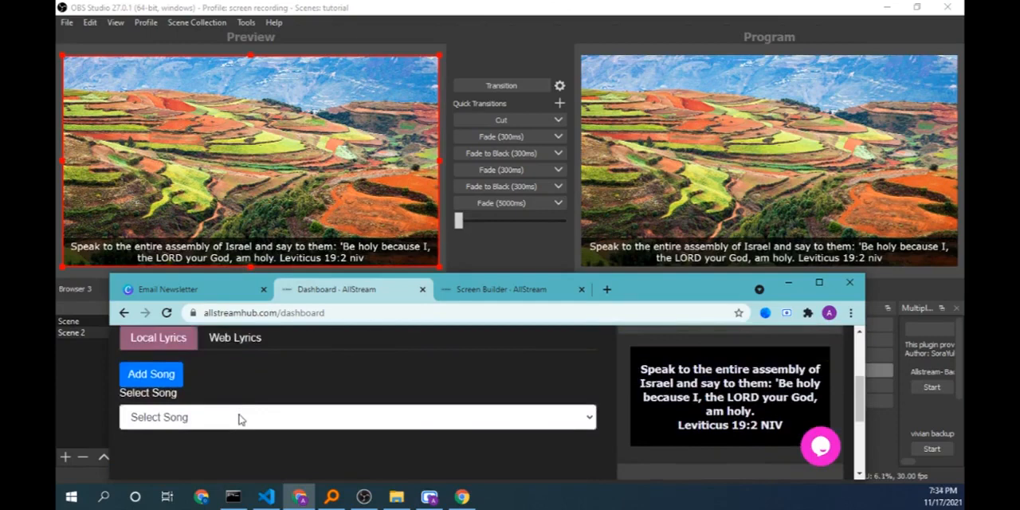
left_click(357, 417)
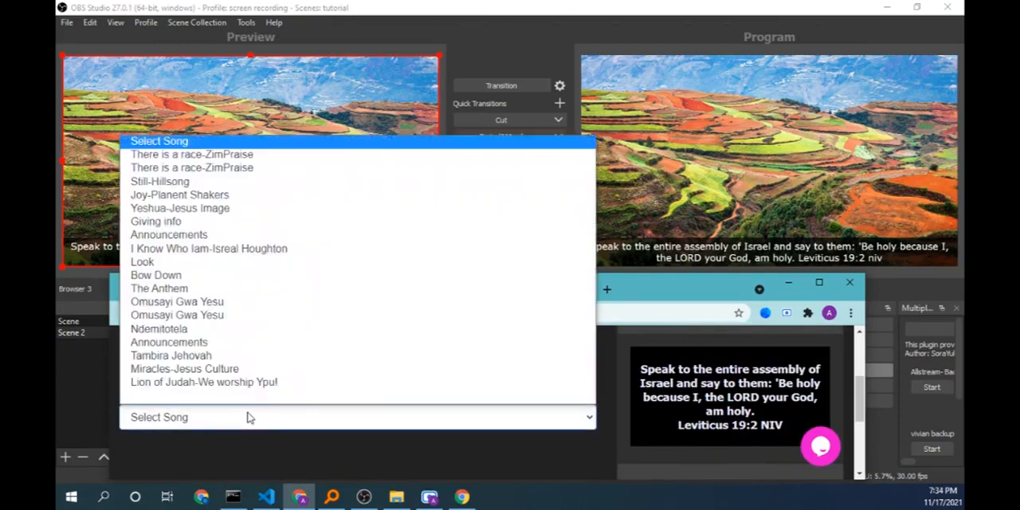
mouse_move(213, 275)
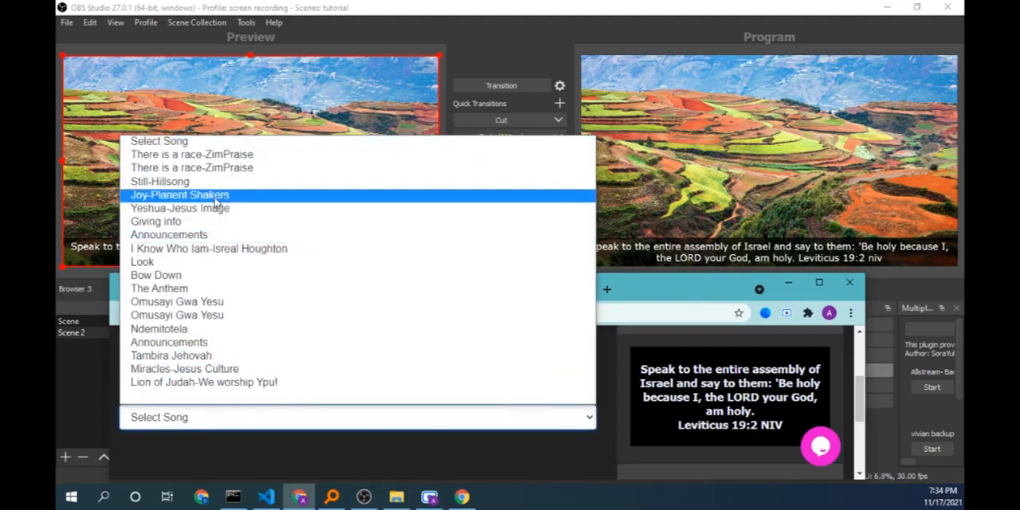
left_click(179, 194)
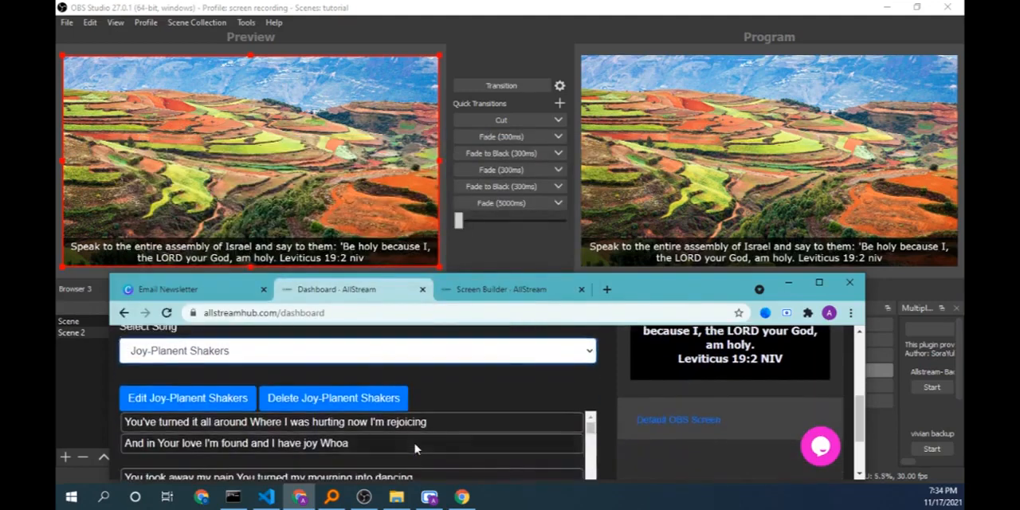
mouse_move(314, 423)
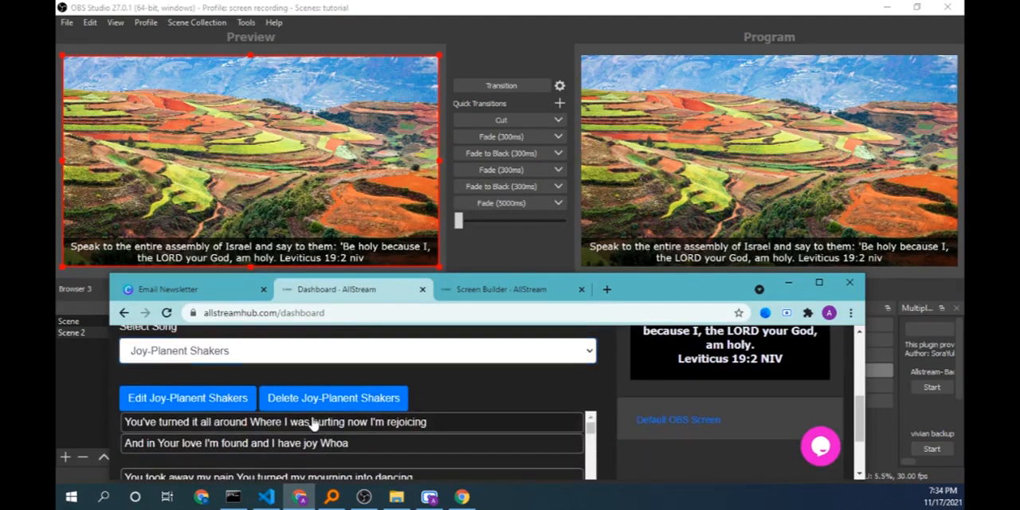
left_click(274, 421)
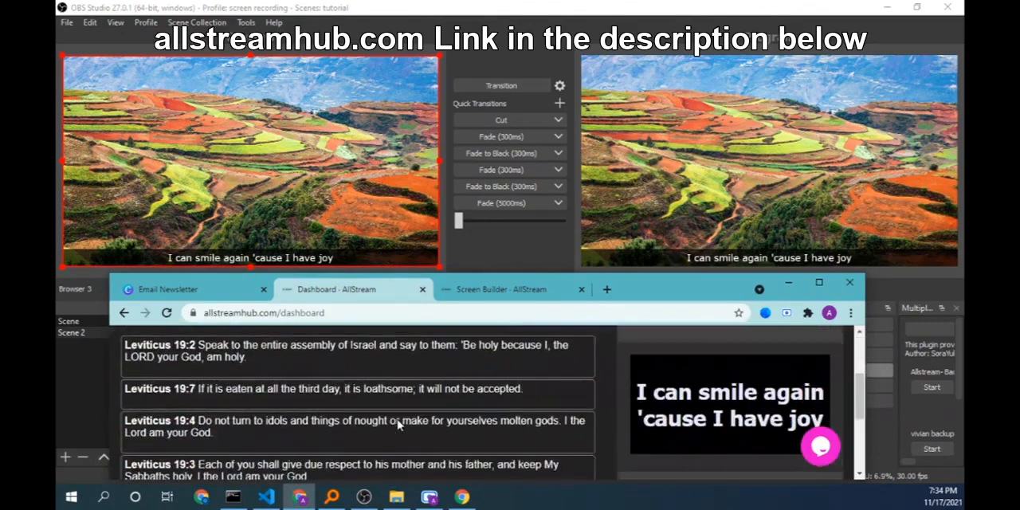
Scroll the history list toward Leviticus 19:7.
scroll("down", 3)
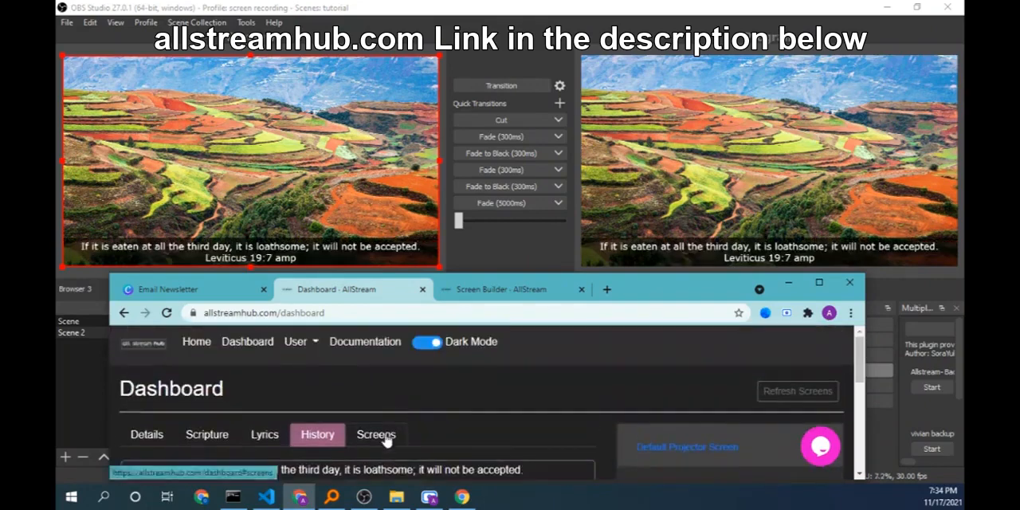
From Screens, send the Abraham Okello name, CEO AllStreamHub title and Allstreamhub ticker live.
left_click(146, 434)
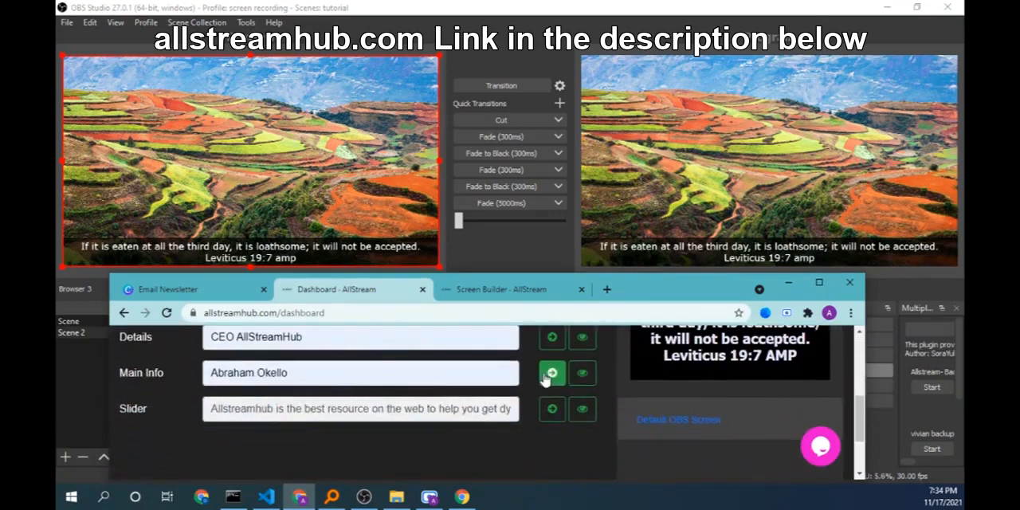
left_click(551, 372)
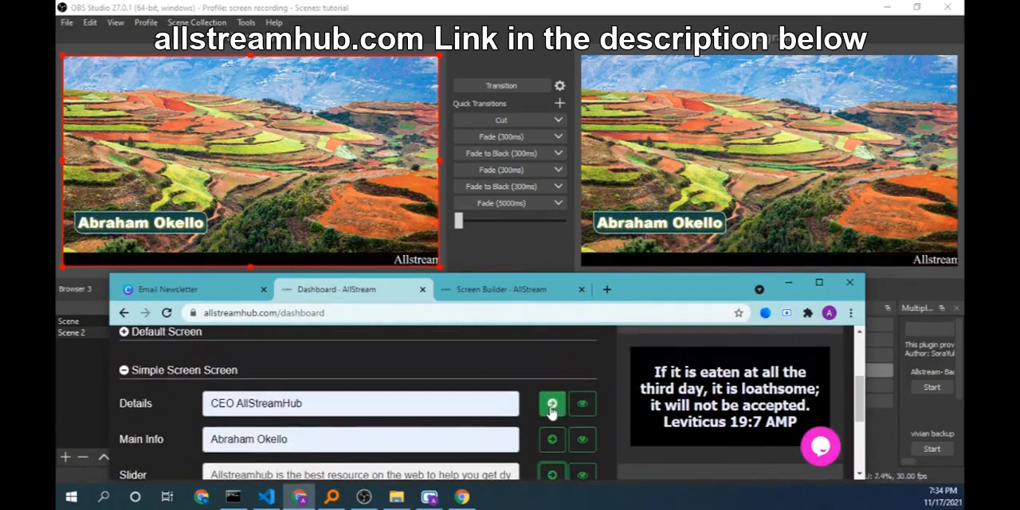
left_click(552, 403)
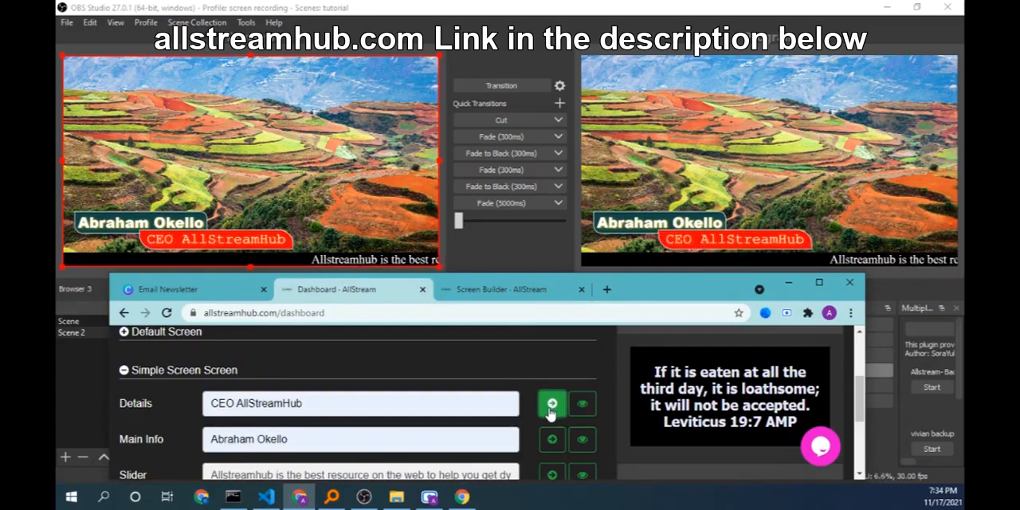
left_click(552, 404)
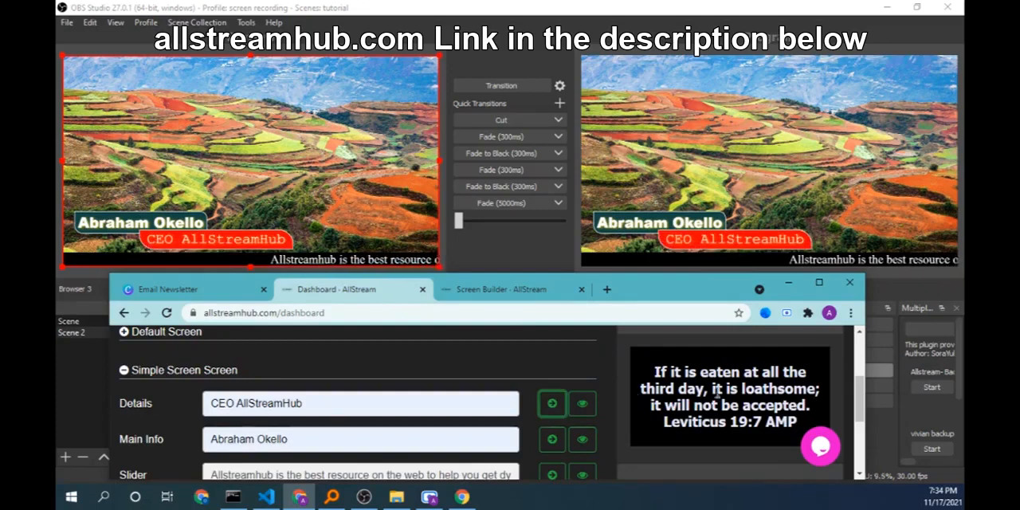